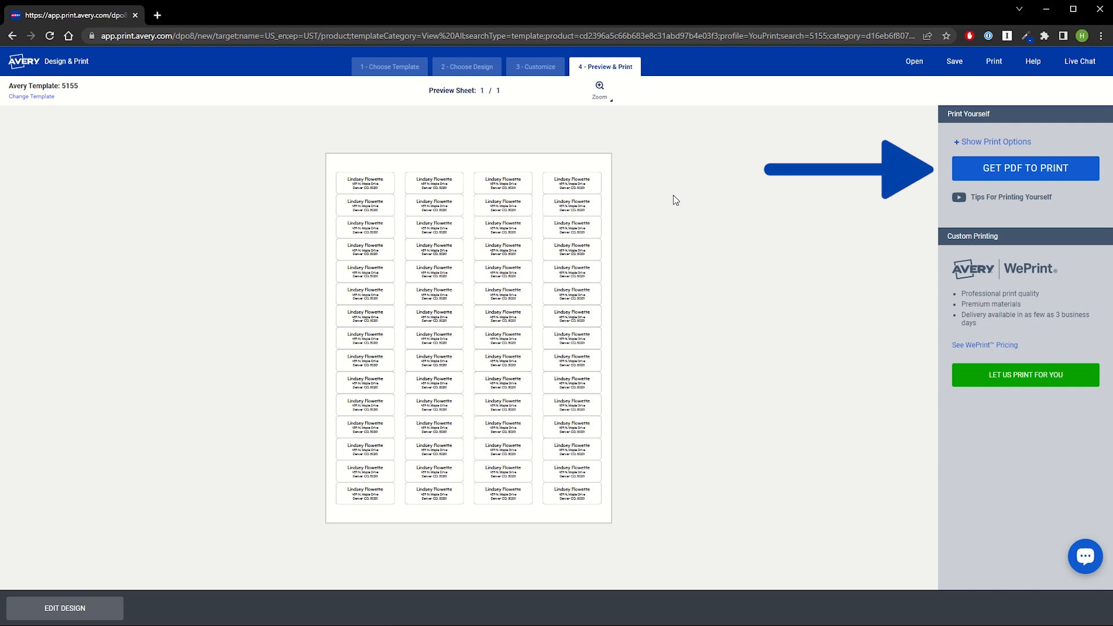
pyautogui.moveTo(1003, 181)
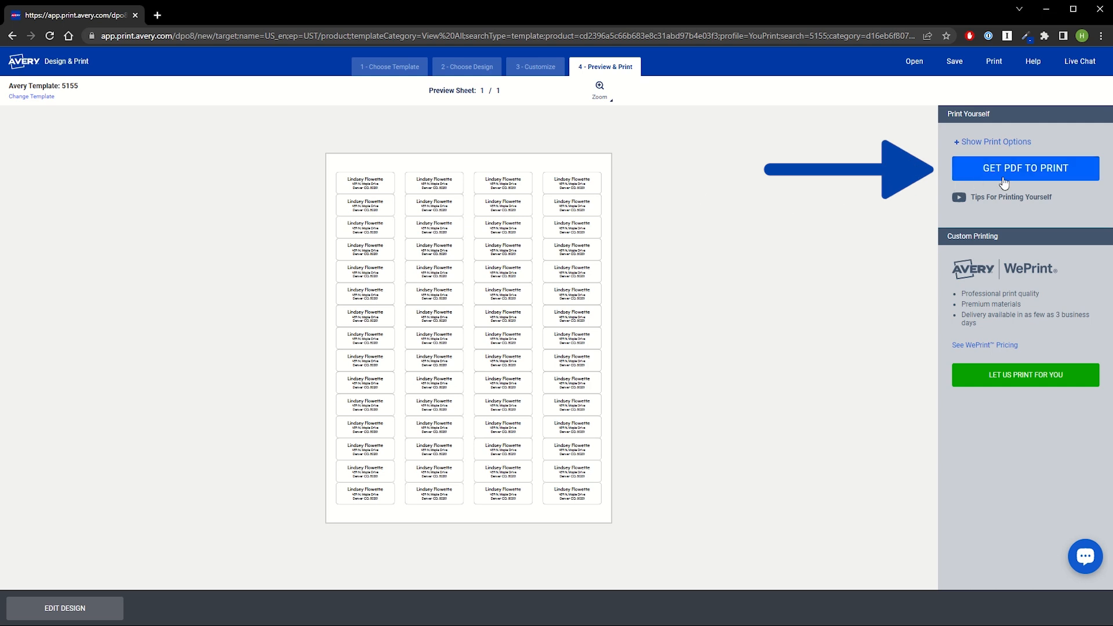
# Request a printable PDF of the sheet and proceed without saving the project
pyautogui.click(1025, 169)
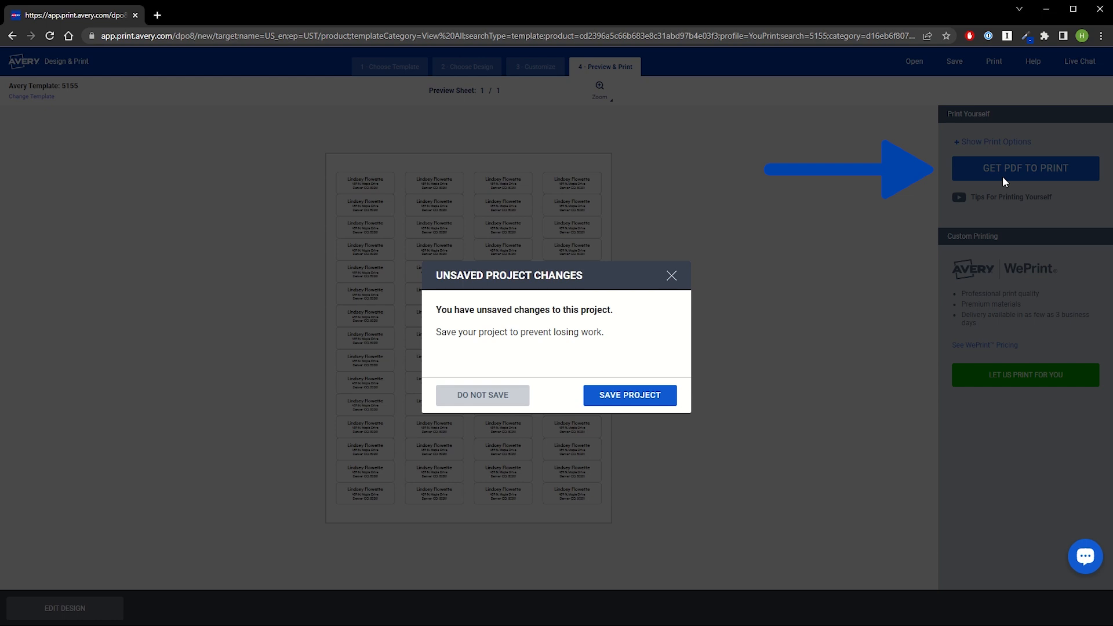
pyautogui.click(482, 395)
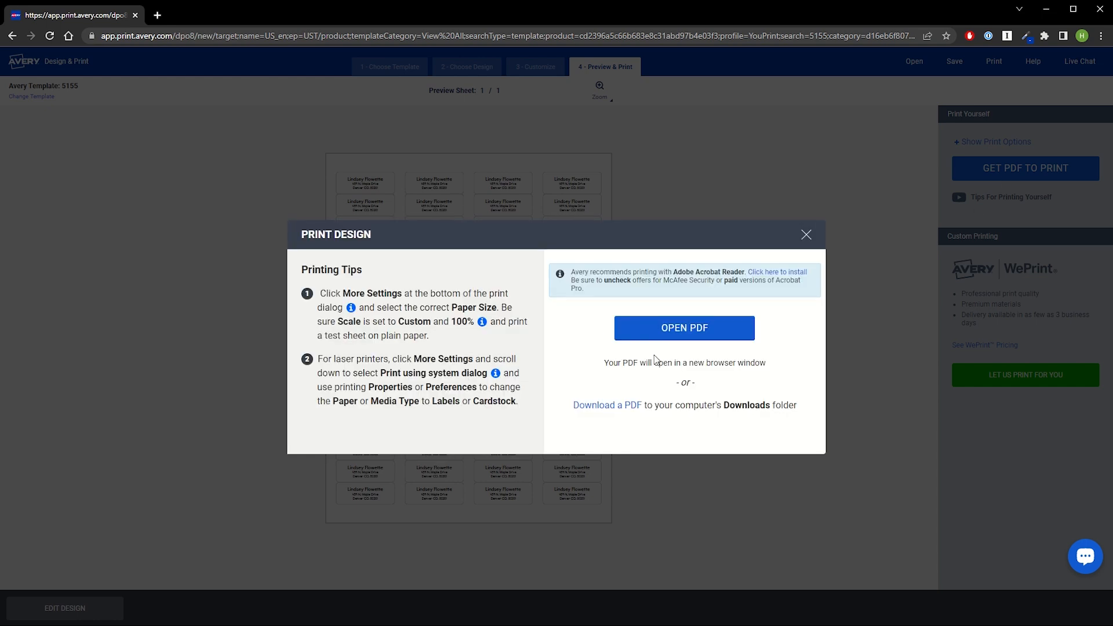
pyautogui.moveTo(580, 376)
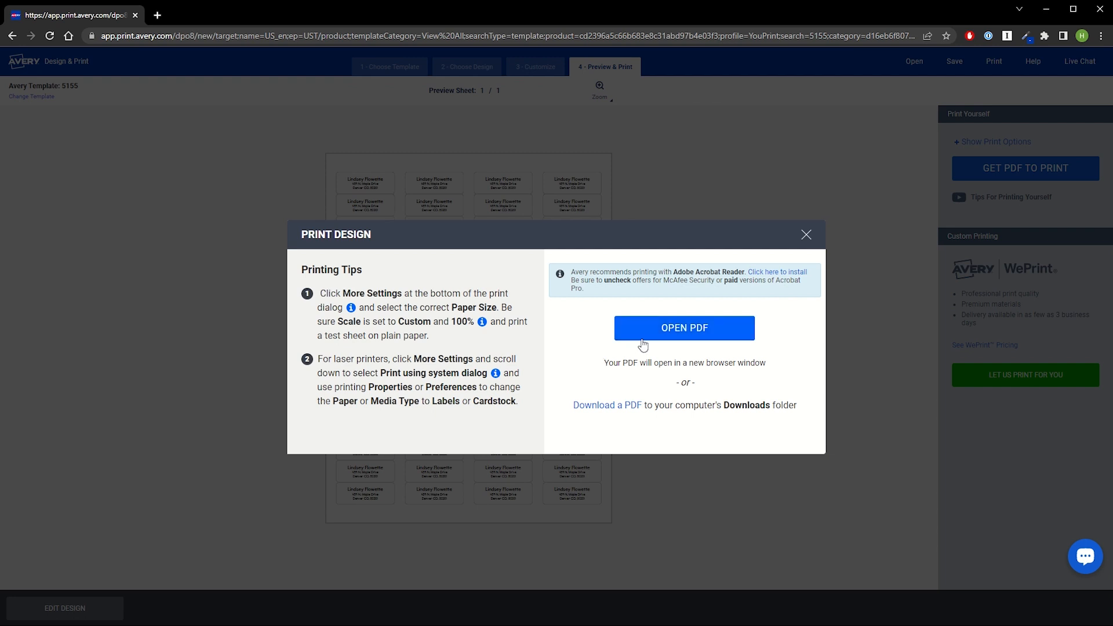
# View the label PDF in Chrome and expand its print settings showing Letter paper at custom 100 scale
pyautogui.click(685, 327)
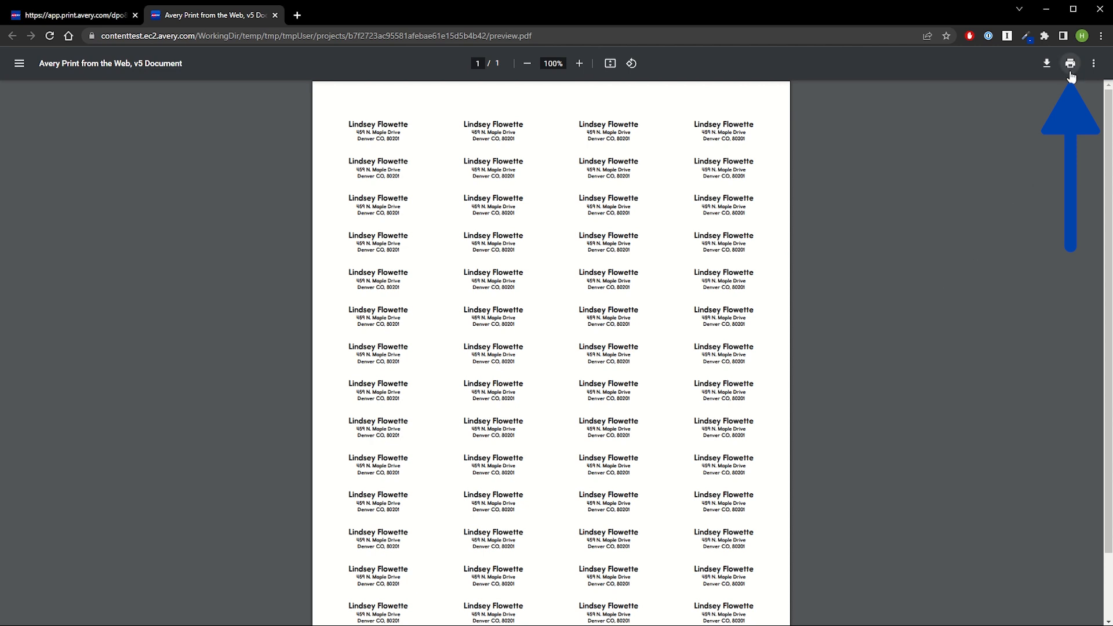
pyautogui.click(1070, 63)
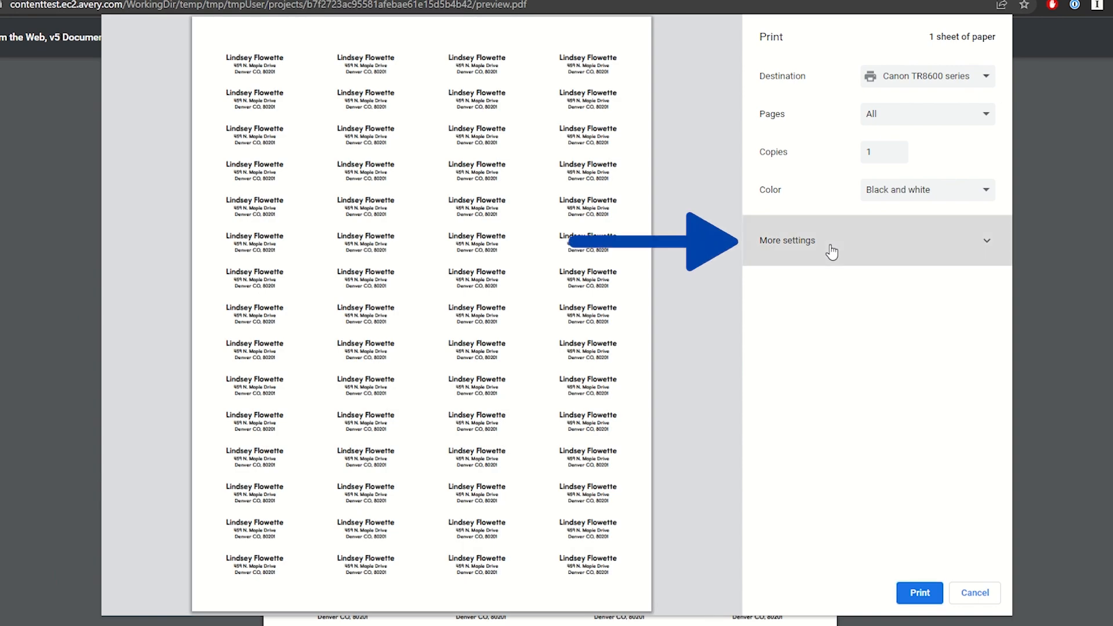
pyautogui.click(787, 241)
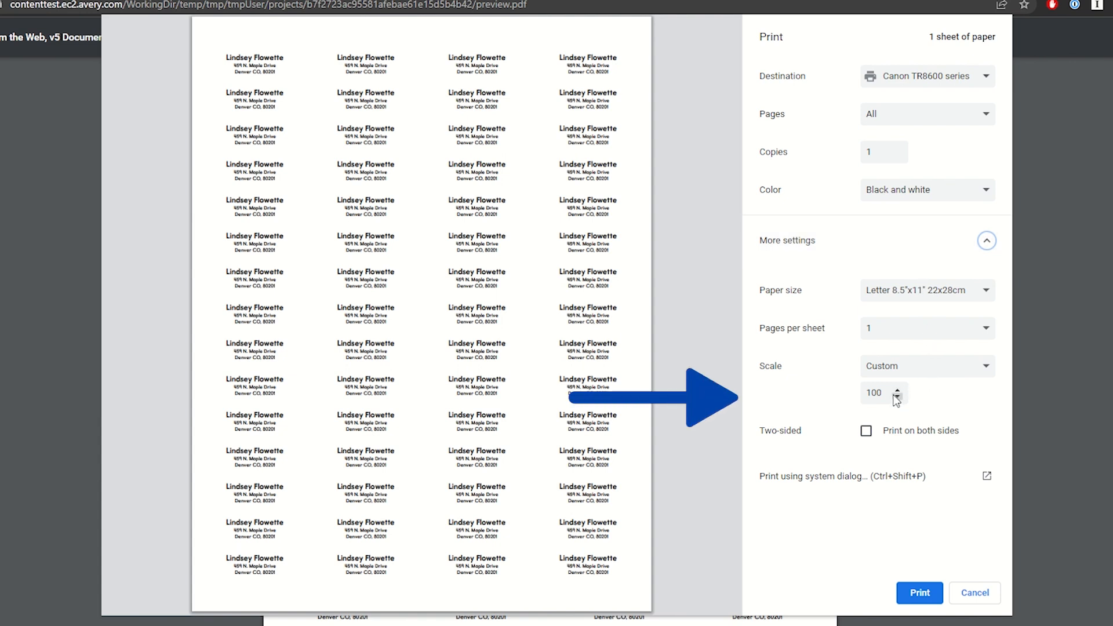
pyautogui.moveTo(927, 410)
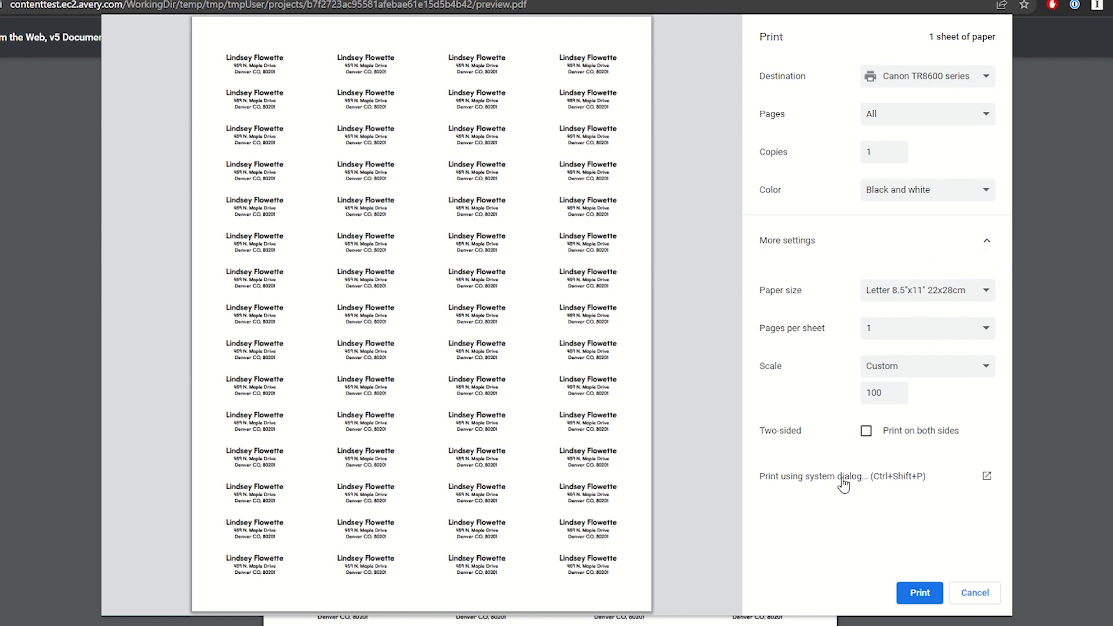
# In the Canon preferences via the system dialog, set media type to Matte Photo Paper and confirm
pyautogui.click(843, 477)
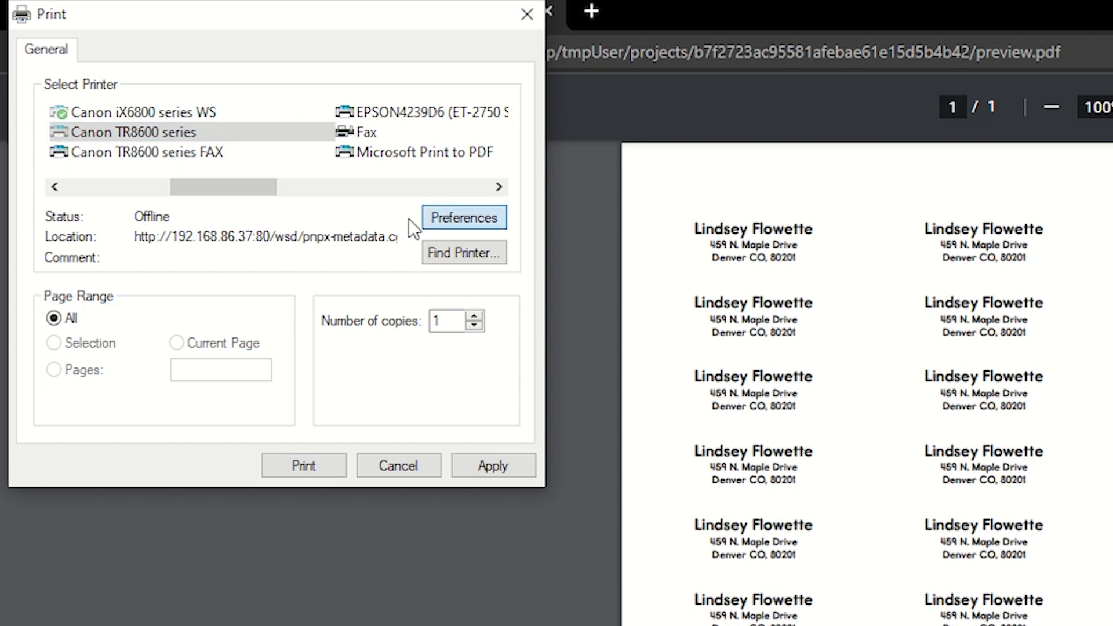
pyautogui.click(464, 218)
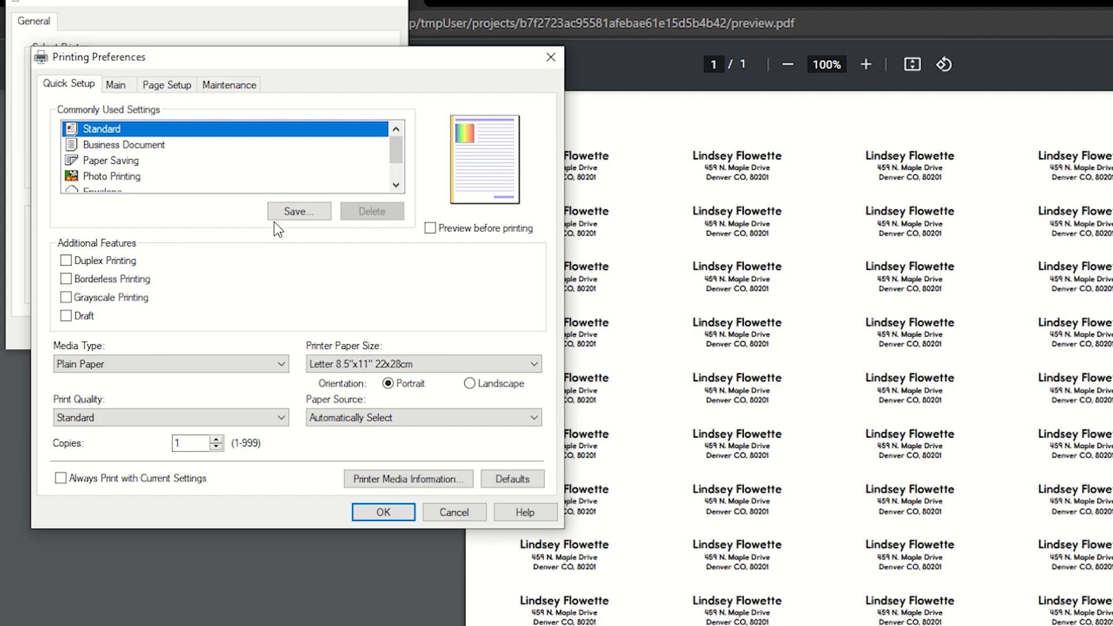
pyautogui.click(171, 364)
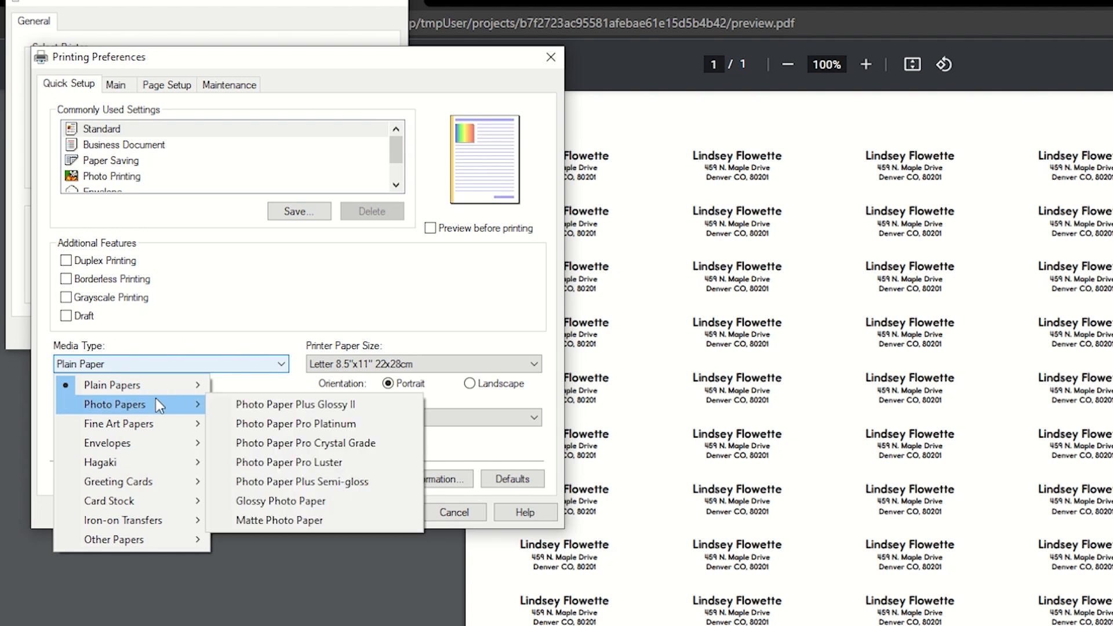
pyautogui.click(278, 520)
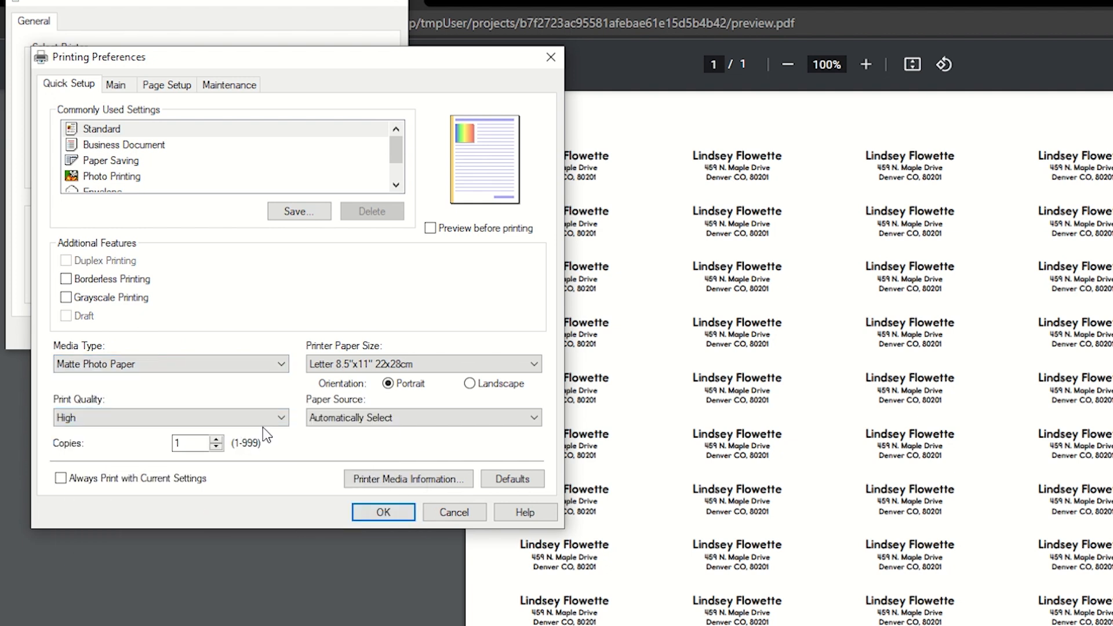
pyautogui.click(383, 513)
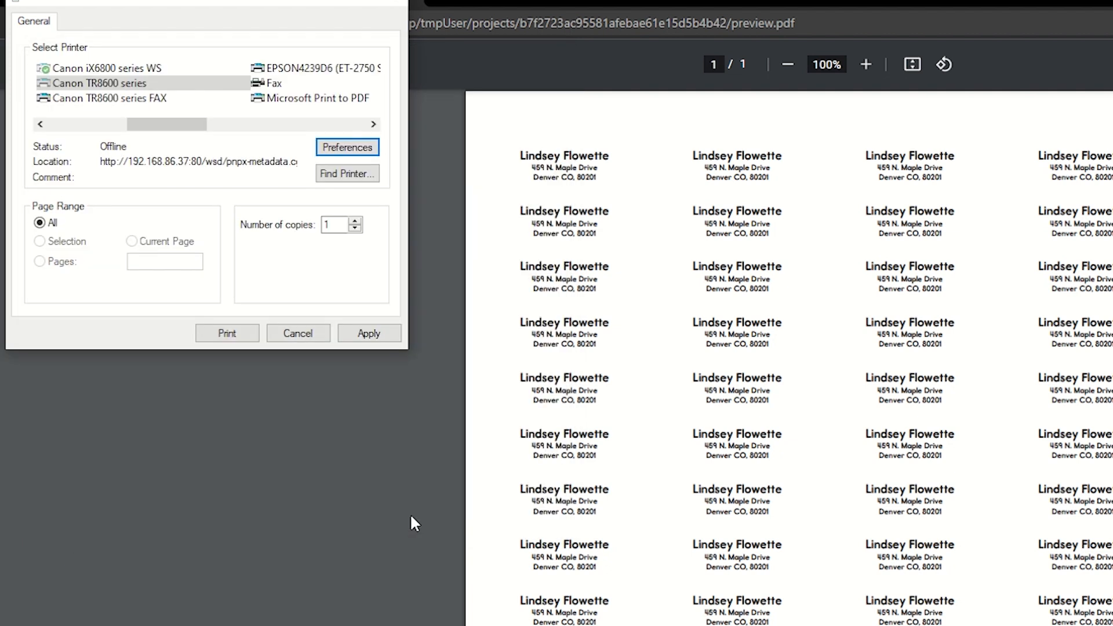
pyautogui.moveTo(305, 358)
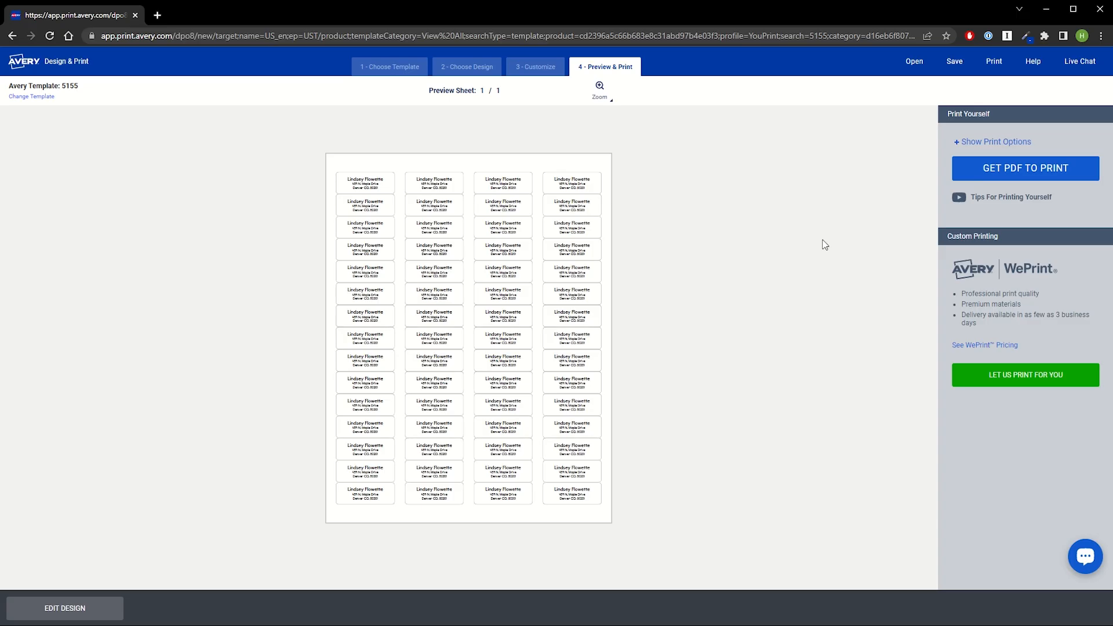
pyautogui.moveTo(812, 249)
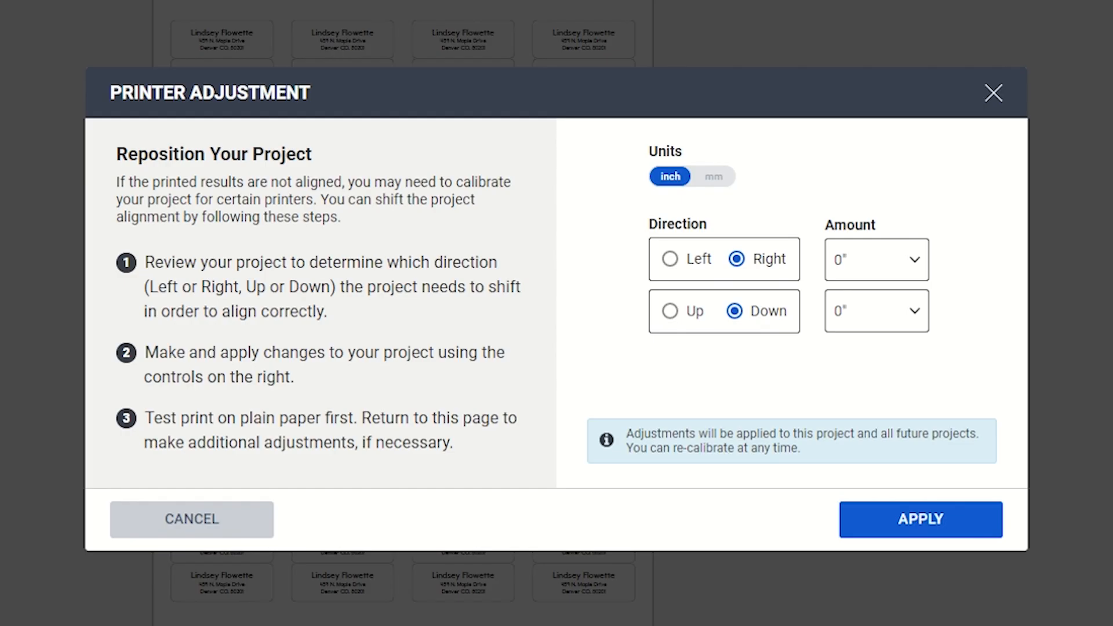
pyautogui.moveTo(981, 176)
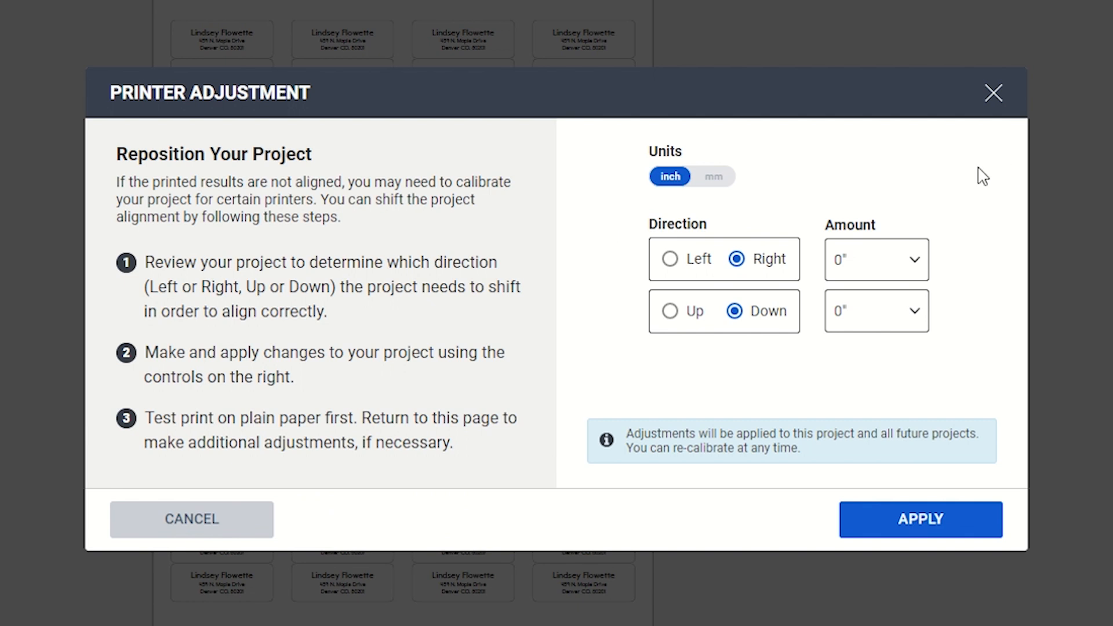
pyautogui.moveTo(863, 199)
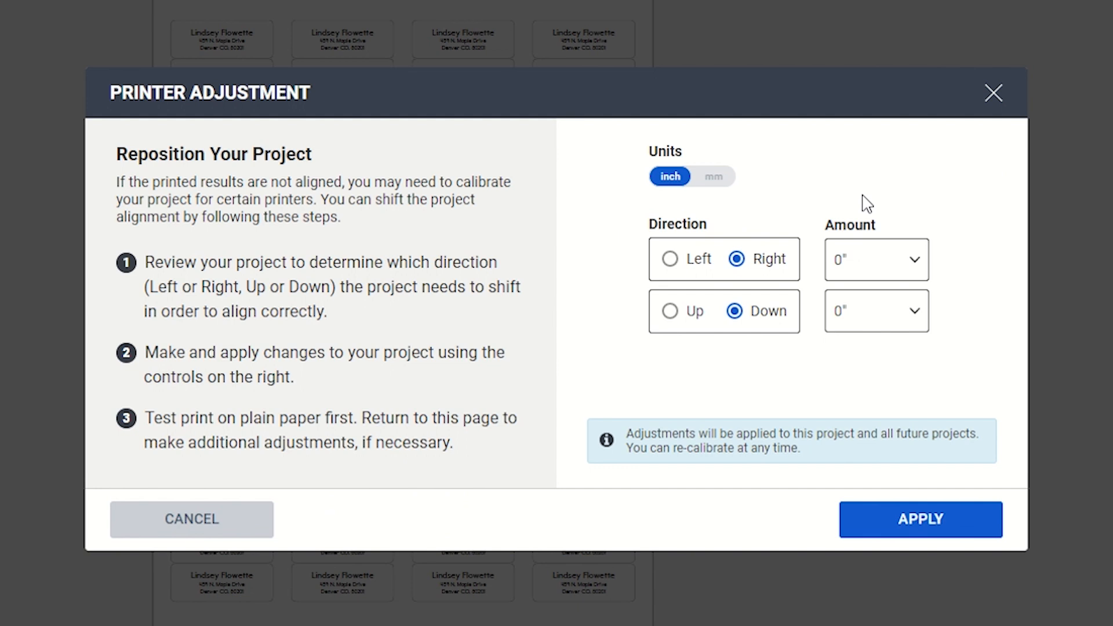
pyautogui.moveTo(893, 265)
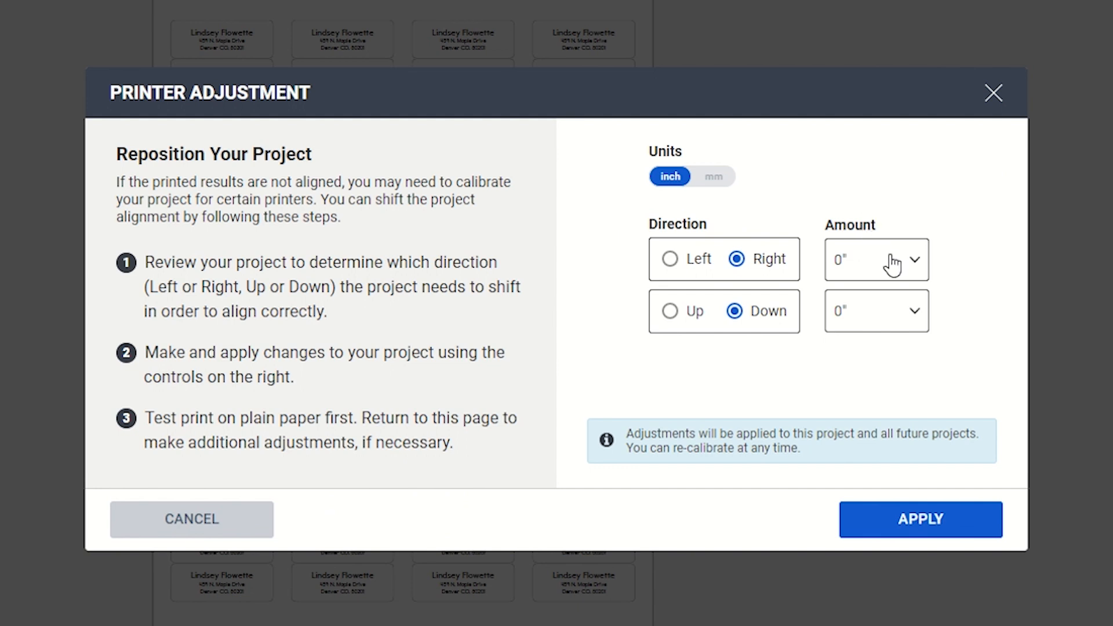
# Set the Right alignment amount to 1/32 inch and apply the shift
pyautogui.click(876, 260)
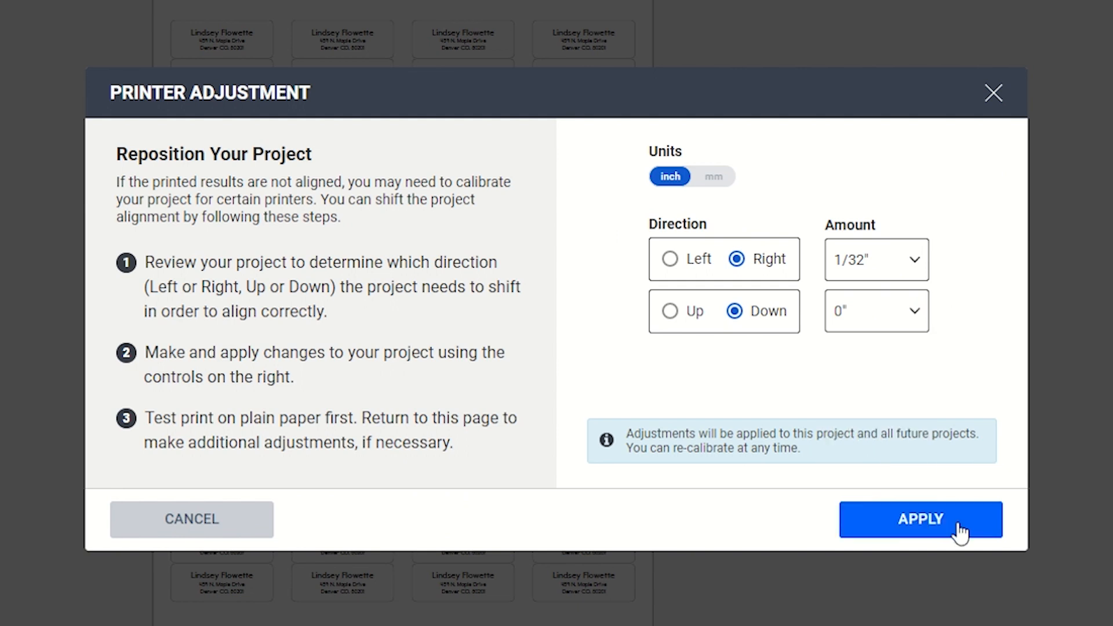
pyautogui.click(920, 519)
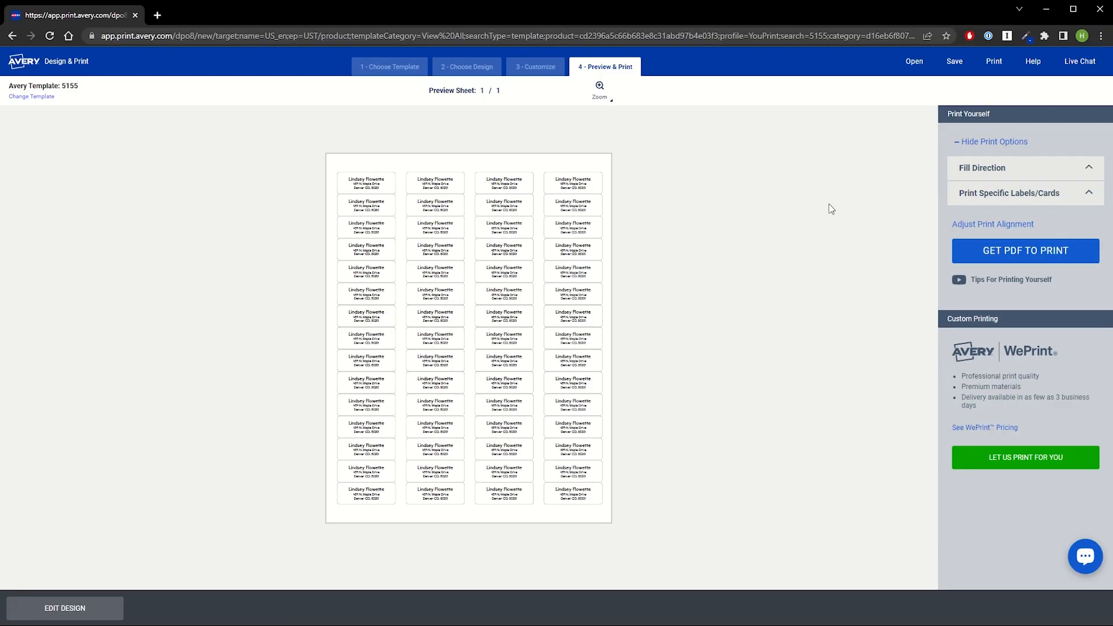